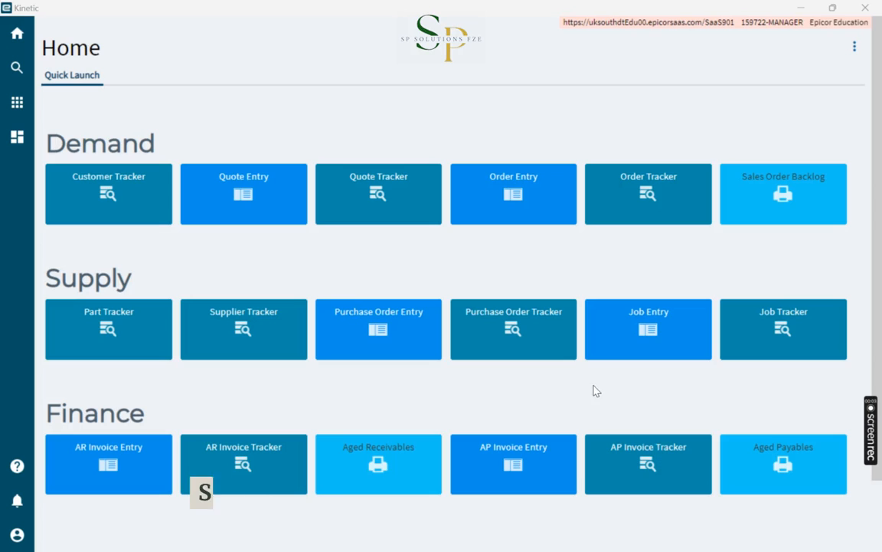
- Open PO Suggestions from Material Management > Purchase Management > General Operations
{"action": "left_click", "coordinate": [17, 102]}
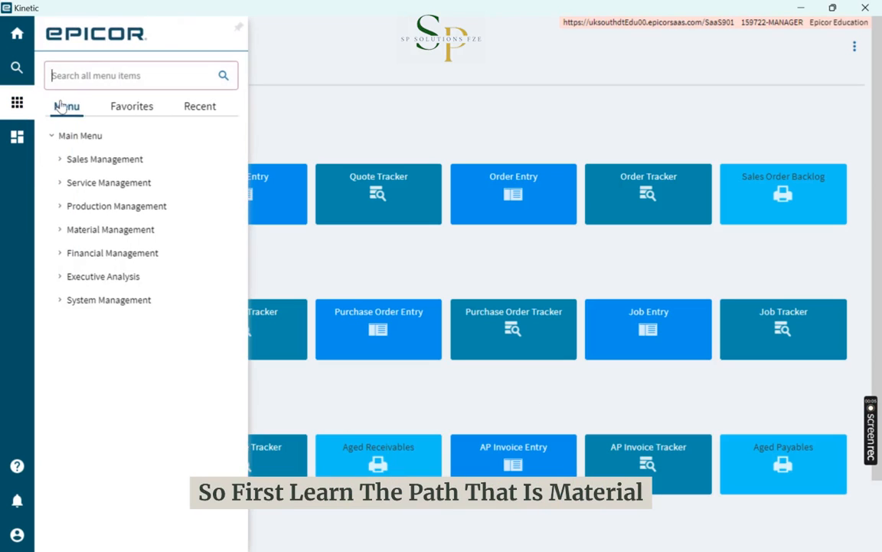
{"action": "left_click", "coordinate": [110, 229]}
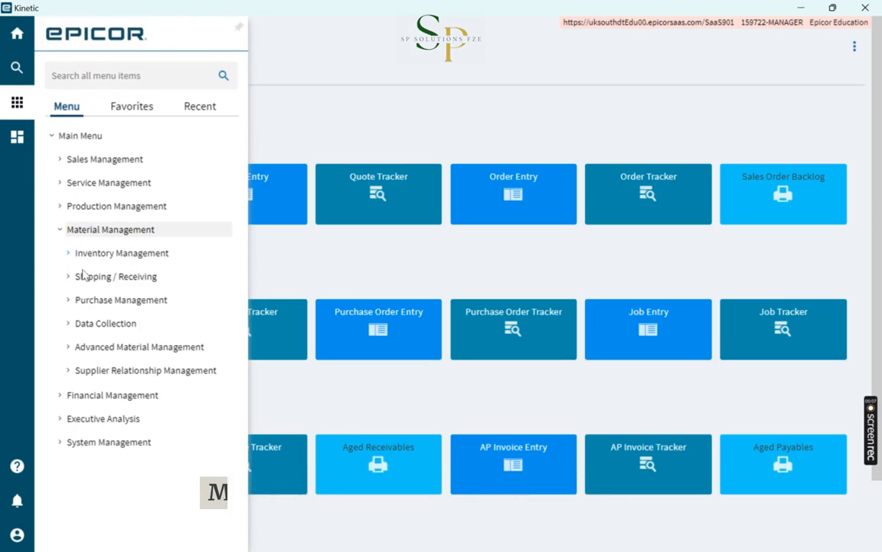
{"action": "left_click", "coordinate": [121, 299]}
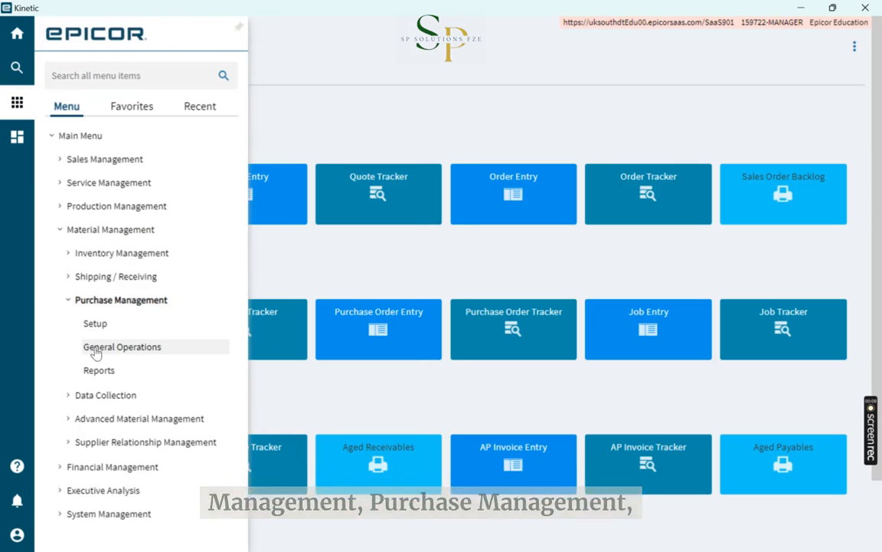
{"action": "left_click", "coordinate": [122, 347]}
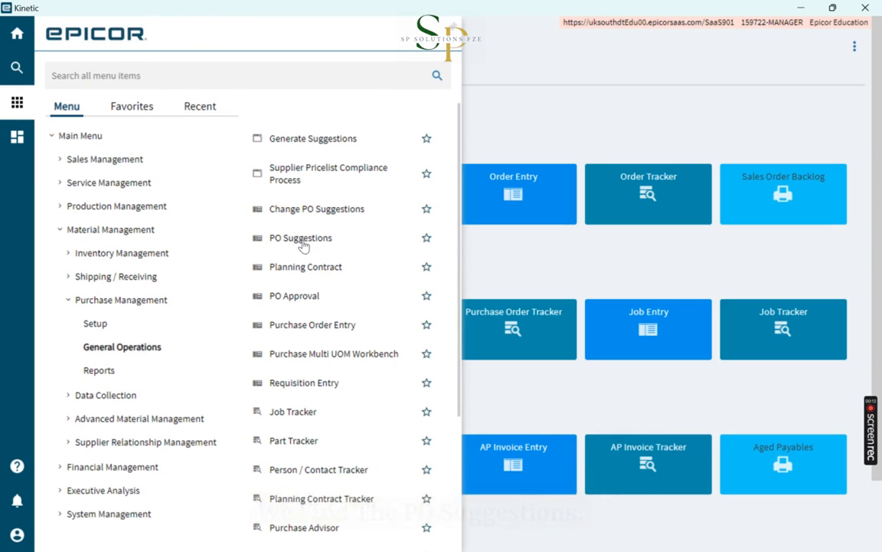
{"action": "left_click", "coordinate": [300, 237]}
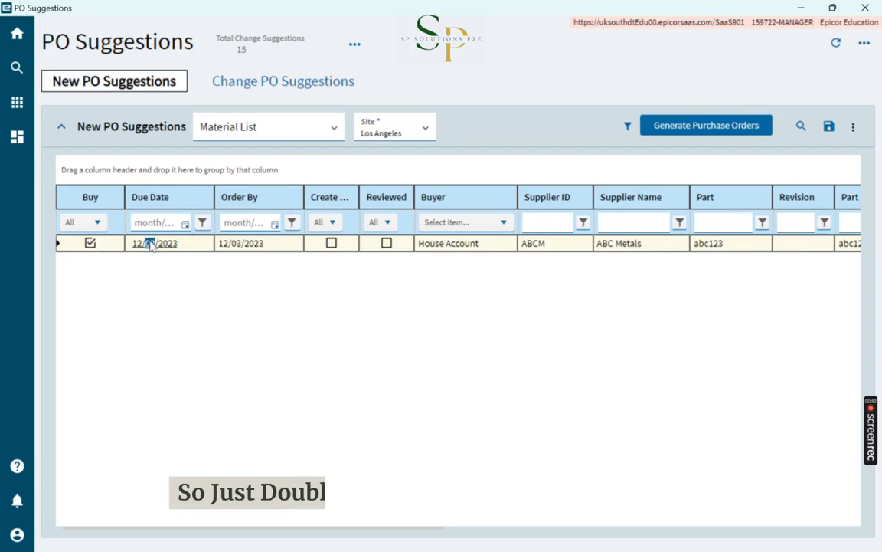
- Review suggestion 329678's detail: 10 EA at $100.00, due 12/3/2023
{"action": "double_click", "coordinate": [154, 243]}
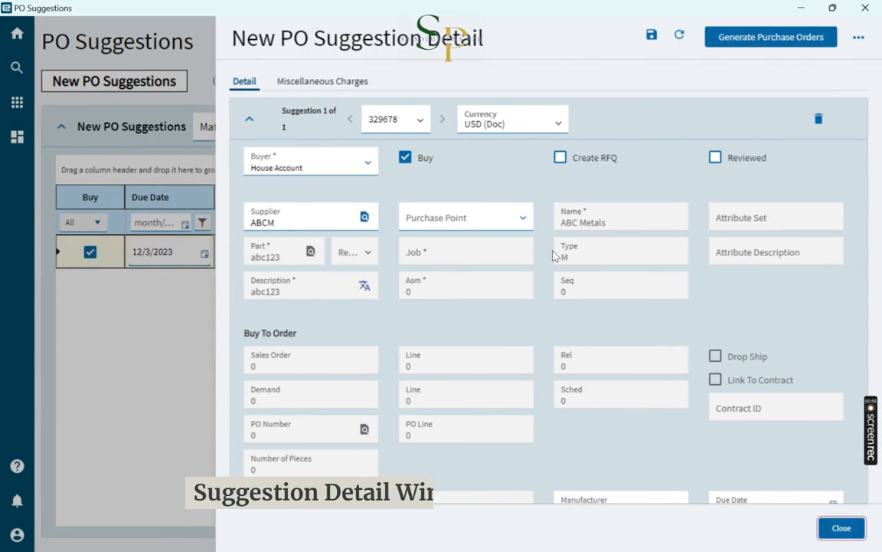
{"action": "scroll", "scroll_direction": "down", "scroll_amount": 3}
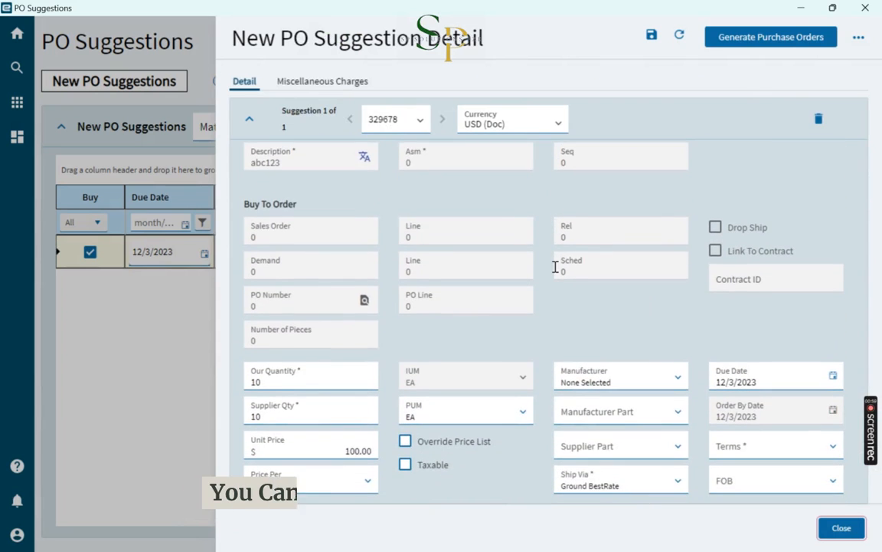
{"action": "scroll", "scroll_direction": "down", "scroll_amount": 3}
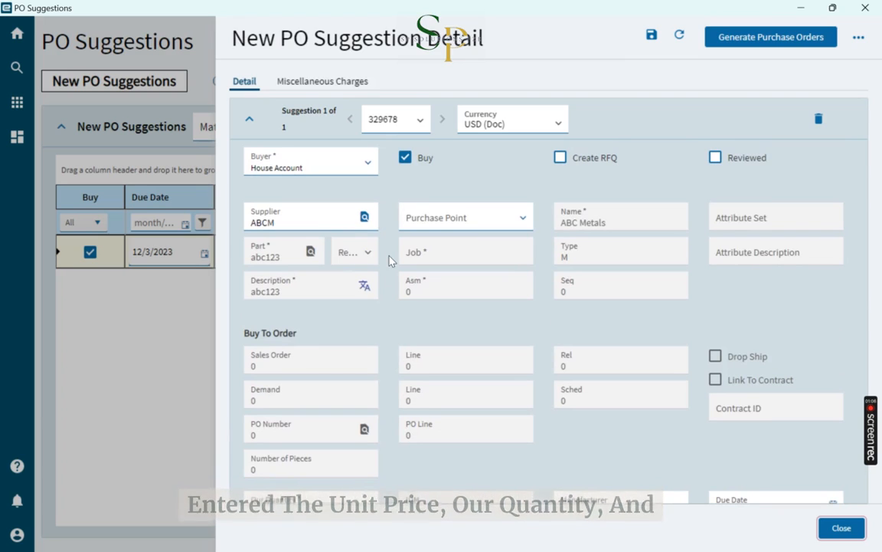
{"action": "mouse_move", "coordinate": [393, 226]}
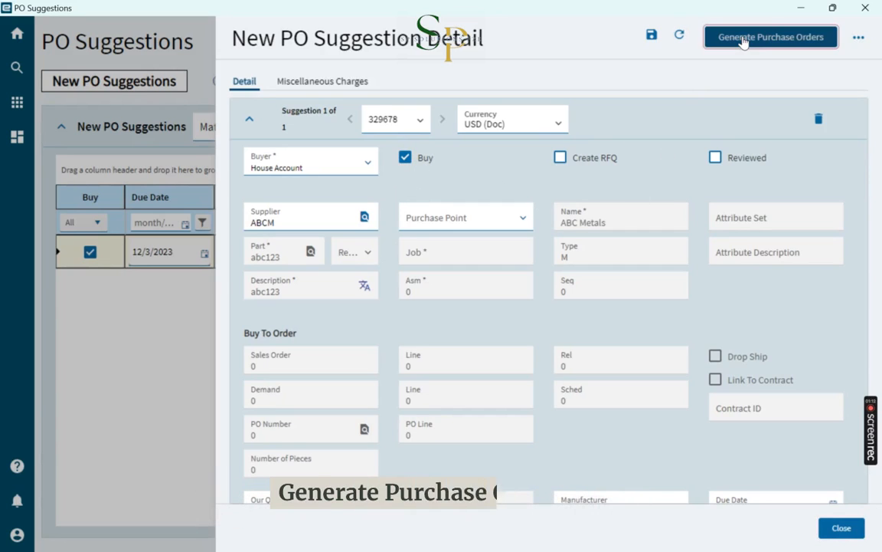
- Generate purchase orders for the House Account buyer, creating PO 4228 for ABCM
{"action": "left_click", "coordinate": [771, 37]}
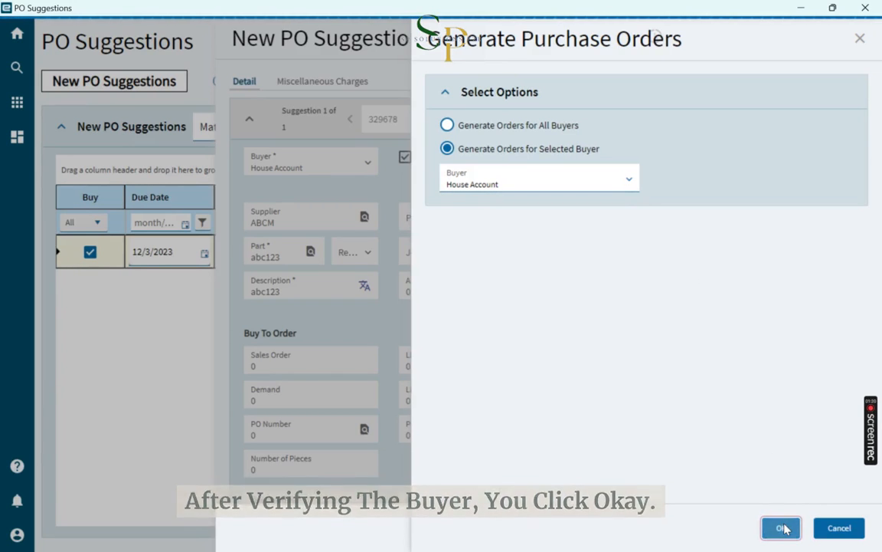
{"action": "left_click", "coordinate": [780, 528]}
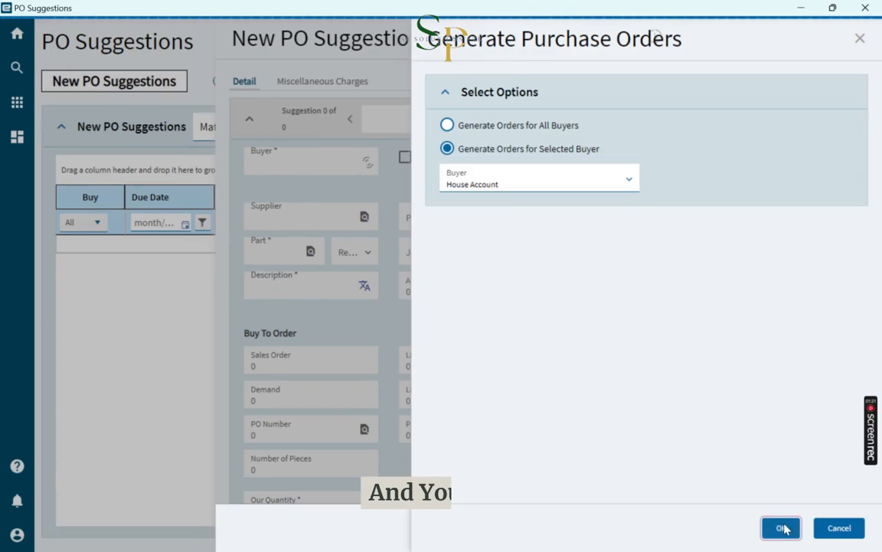
{"action": "left_click", "coordinate": [780, 527]}
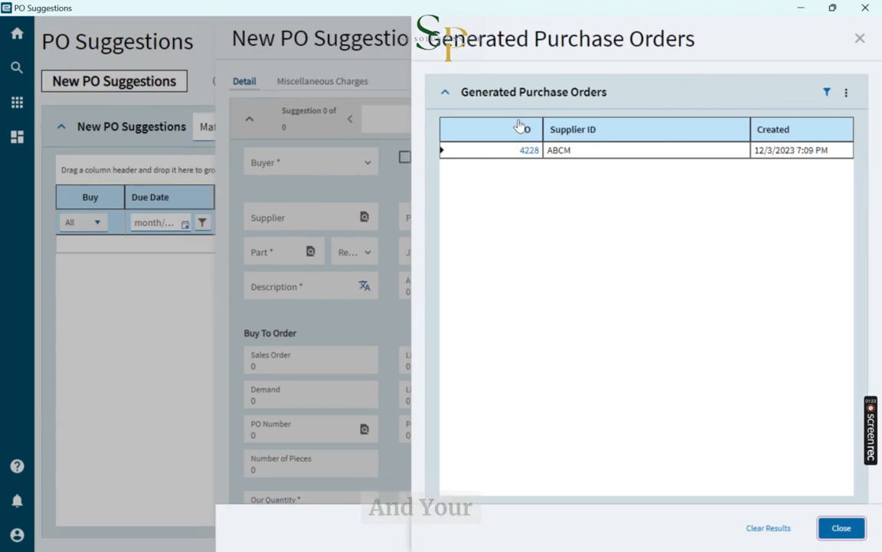
{"action": "left_click", "coordinate": [528, 150]}
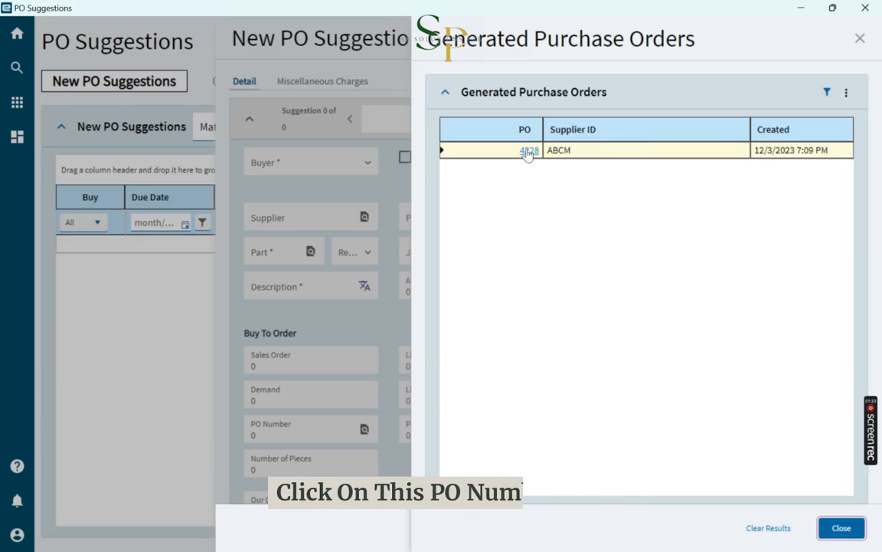
- Open PO 4228 and scroll to line 1 for part abc123 totaling $1,000.00
{"action": "left_click", "coordinate": [529, 150]}
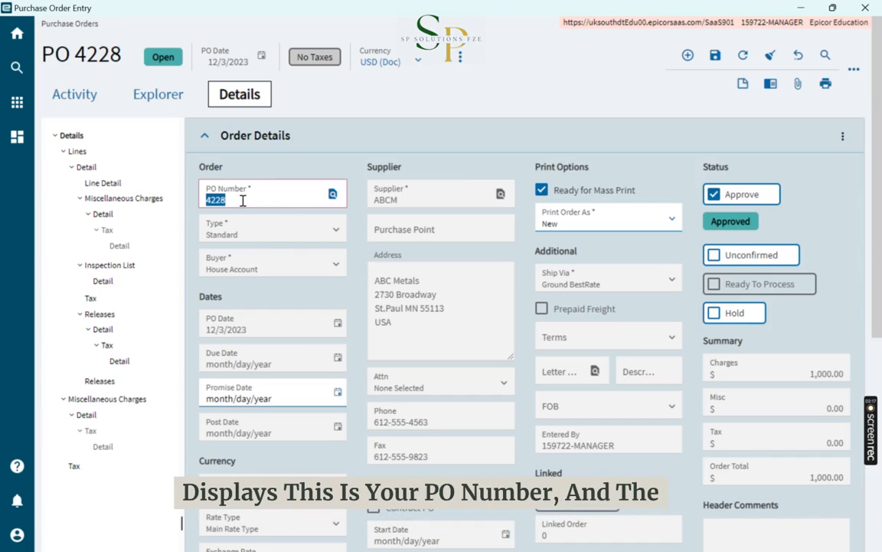
{"action": "mouse_move", "coordinate": [419, 195]}
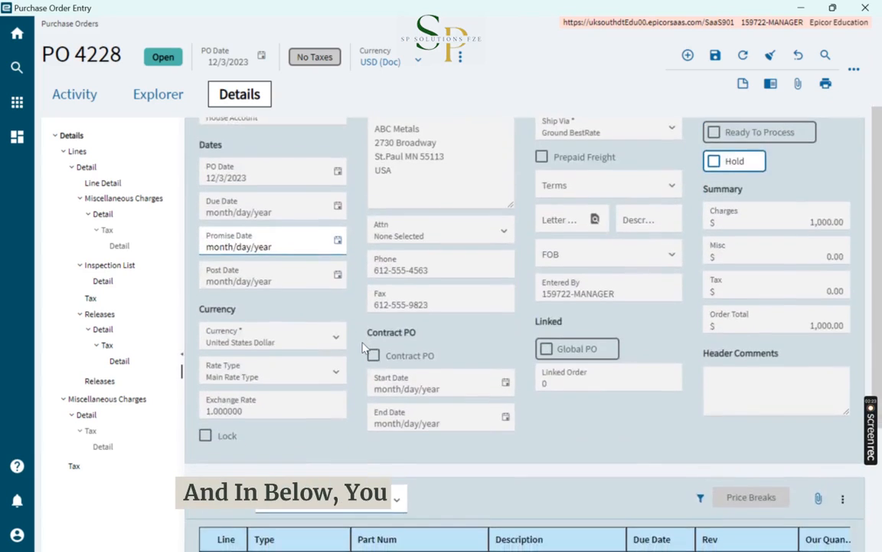
{"action": "scroll", "scroll_direction": "down", "scroll_amount": 3}
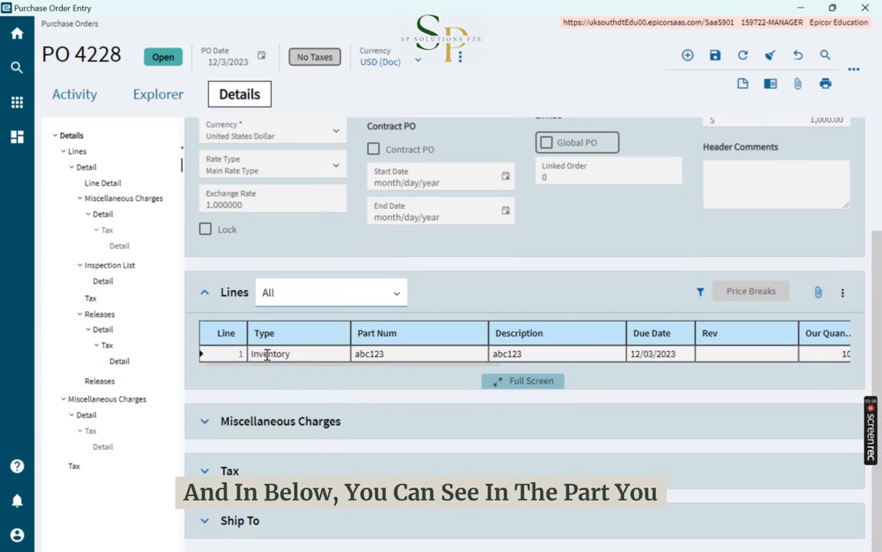